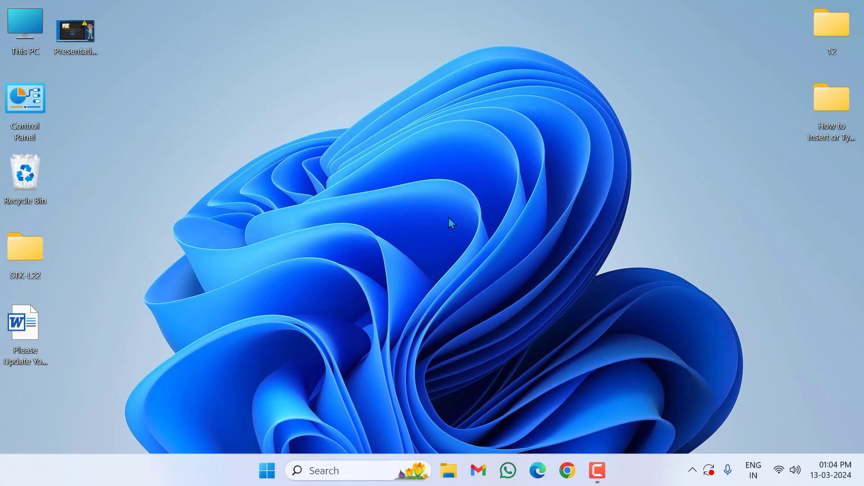
Step: Search 'ed' in Start to reach Edit power plan and its advanced power settings
text(edit)
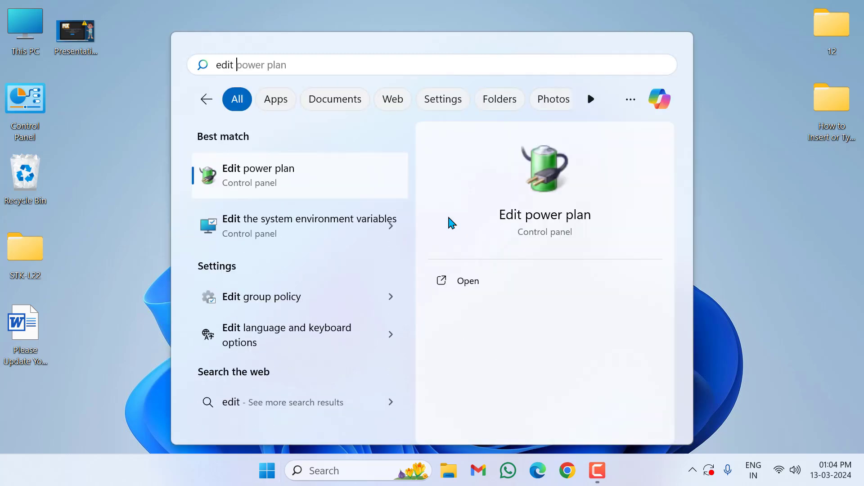
mouse_move(267, 179)
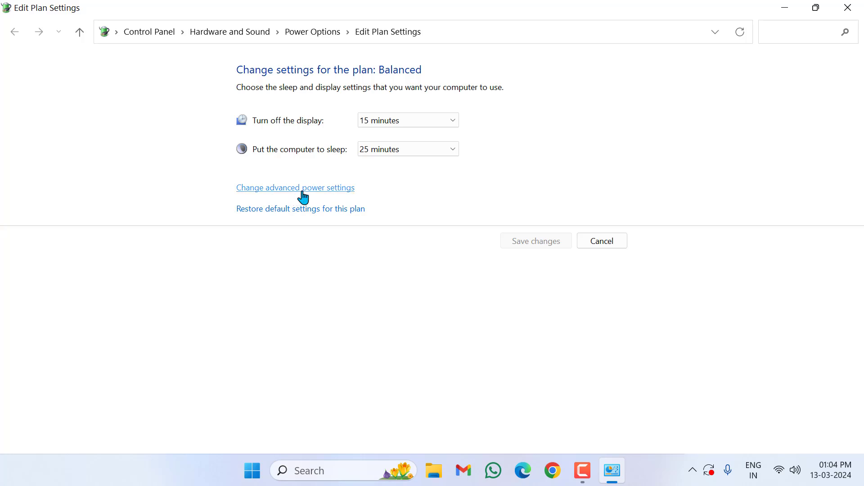
click(295, 187)
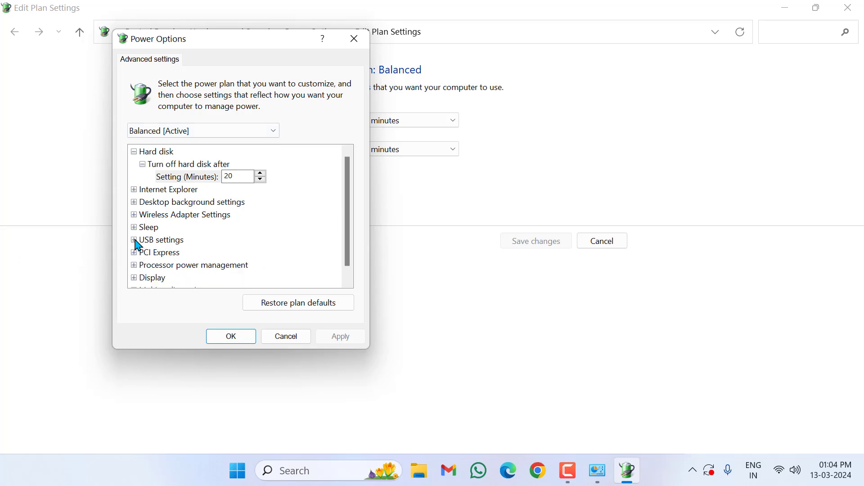
Step: Set USB selective suspend to Disabled under USB settings and save with OK
click(133, 240)
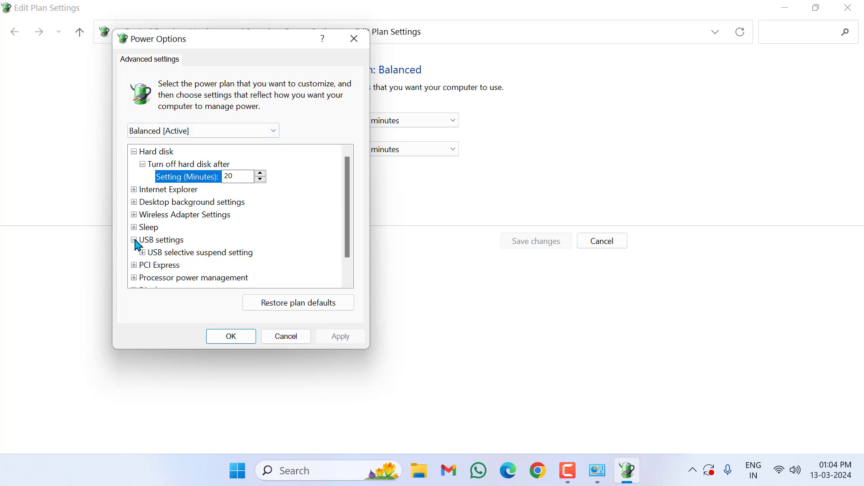
mouse_move(163, 259)
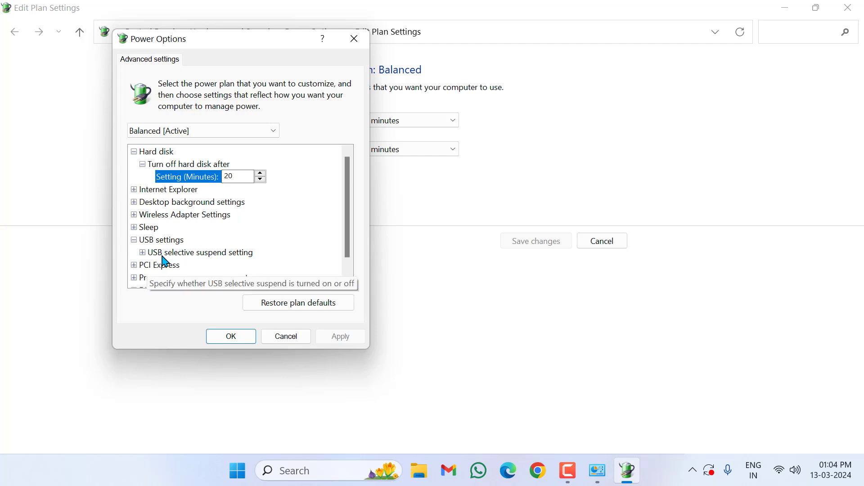
mouse_move(247, 261)
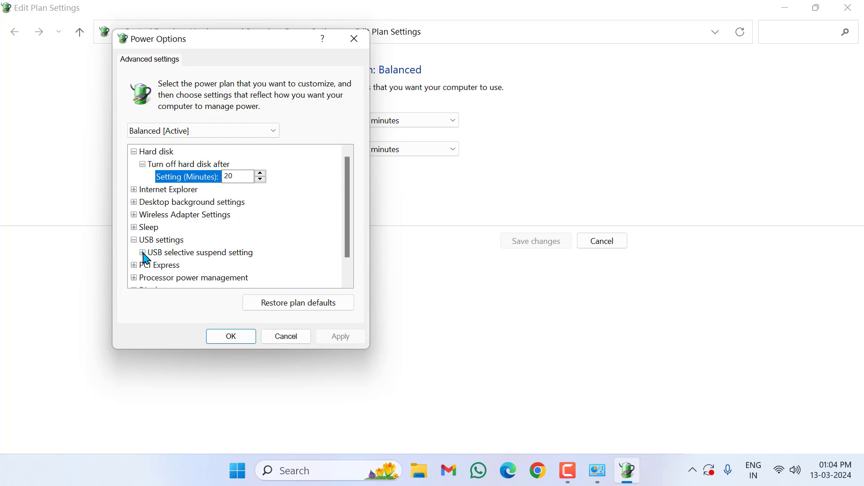
click(142, 252)
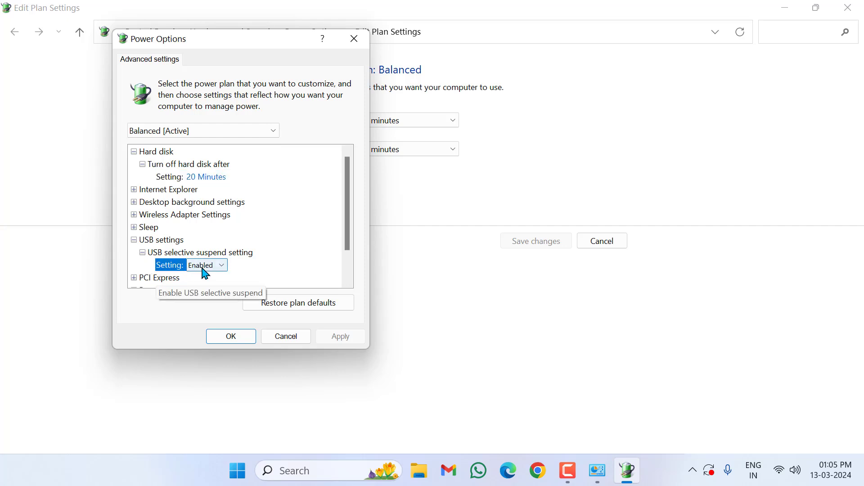
click(206, 264)
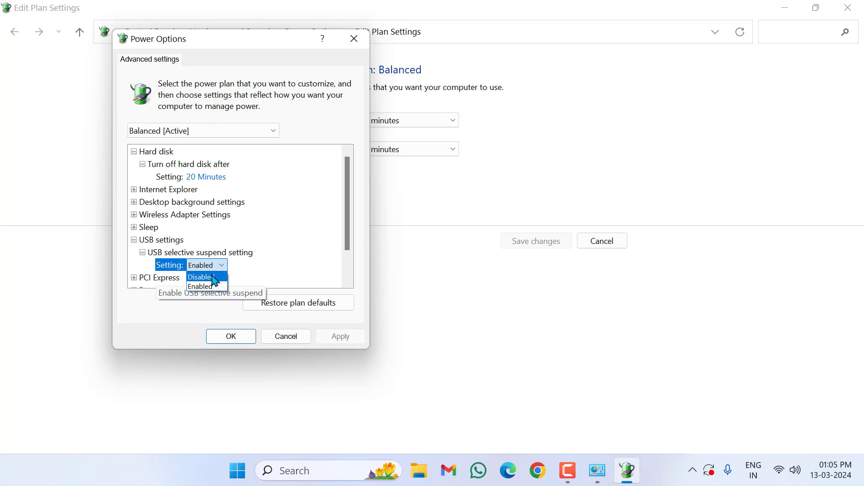
click(200, 277)
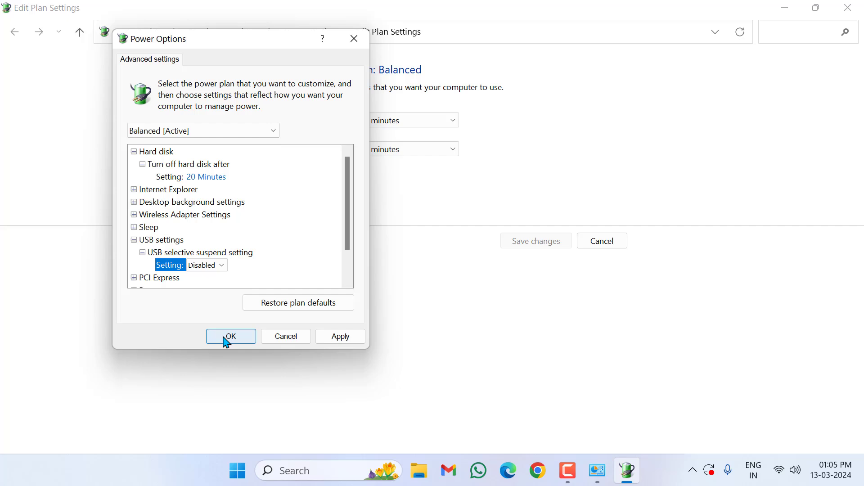
click(230, 335)
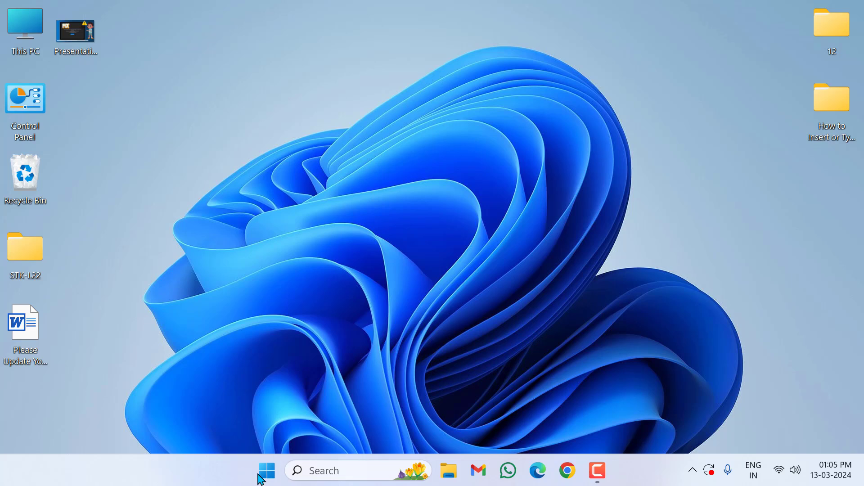
Step: Launch Device Manager from the Start button's system tools menu
right_click(266, 470)
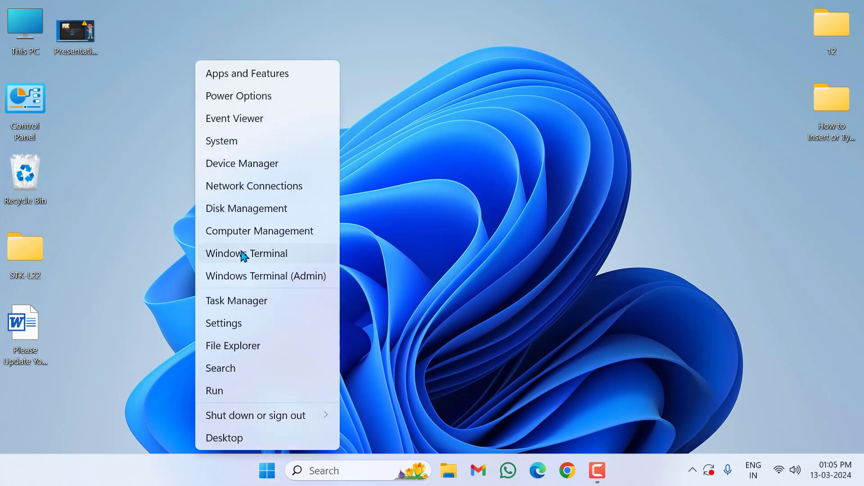
click(265, 171)
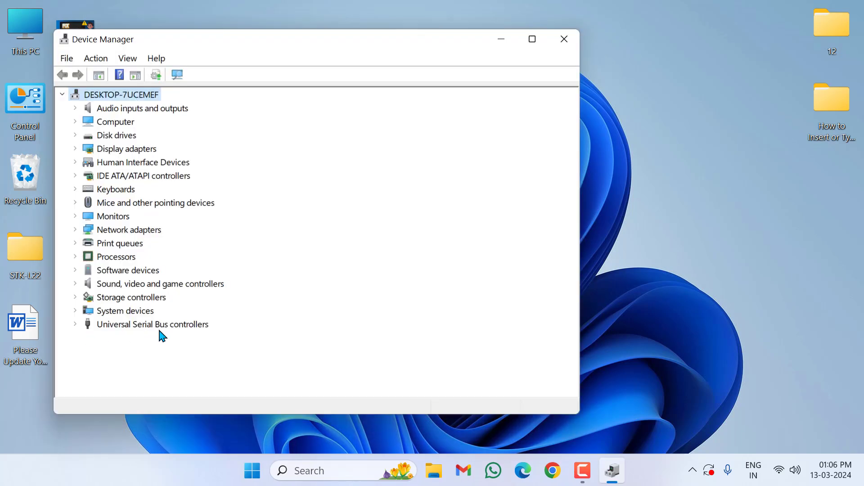
Step: Expand Universal Serial Bus controllers and show the first Generic USB Hub's context menu
scroll(down, 3)
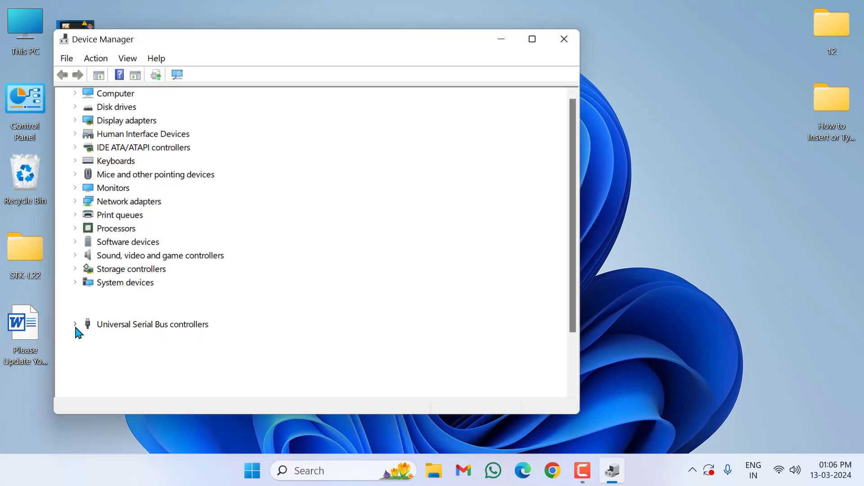
click(76, 324)
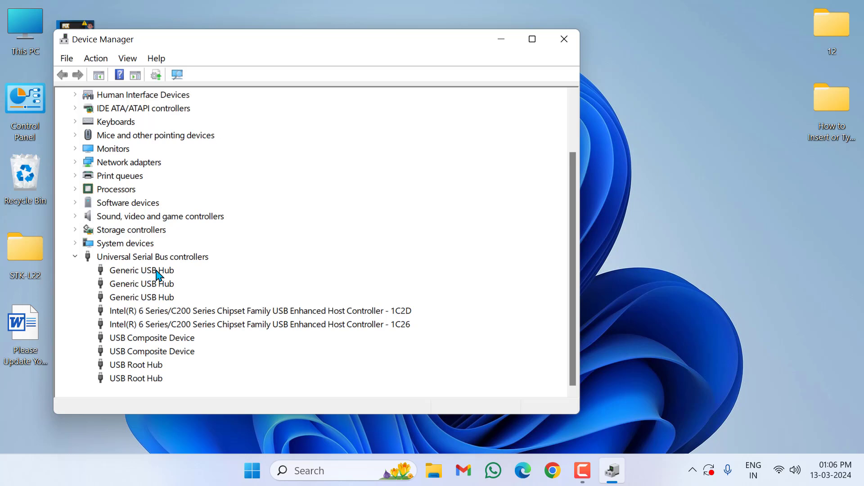
right_click(141, 270)
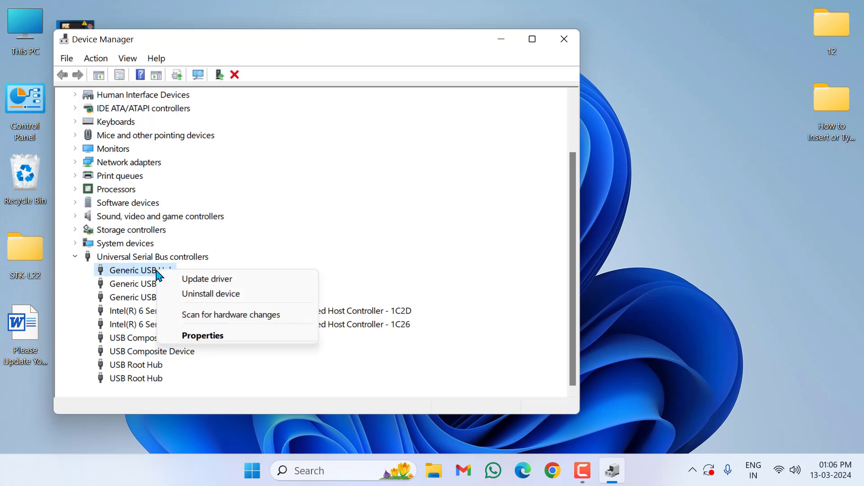
mouse_move(221, 280)
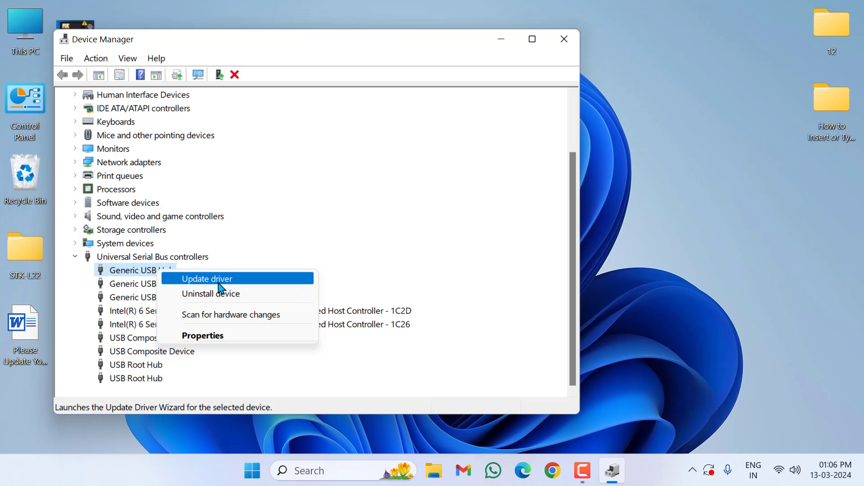
Step: Update the Generic USB Hub driver via automatic search, dismiss the result, and close Device Manager
click(207, 278)
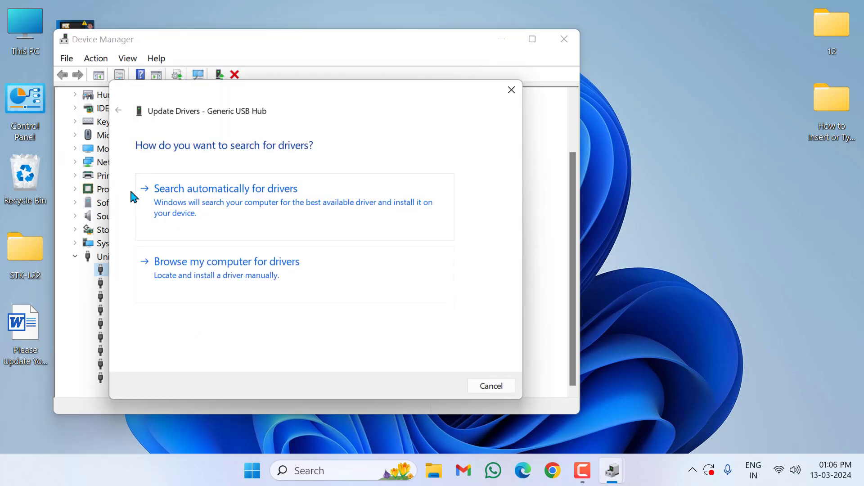
mouse_move(246, 203)
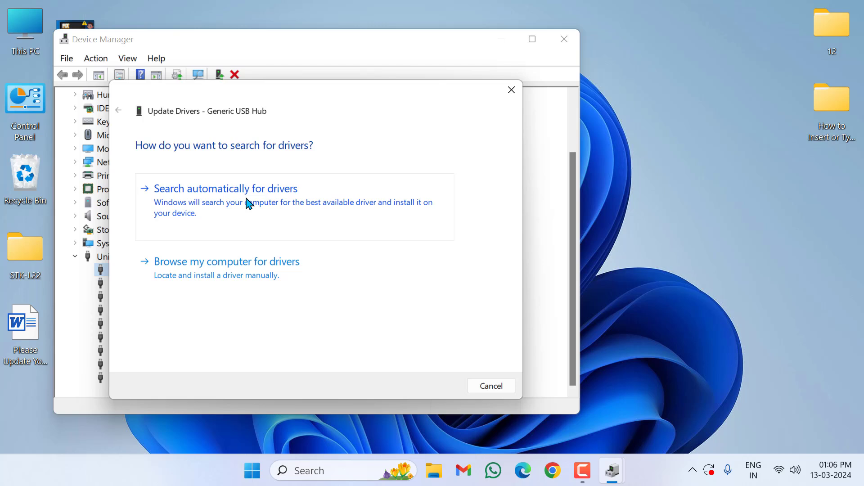
click(225, 188)
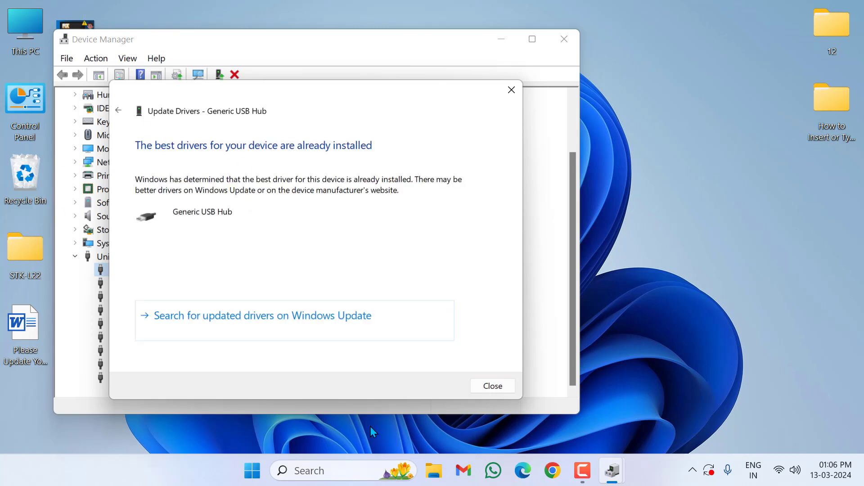
click(492, 387)
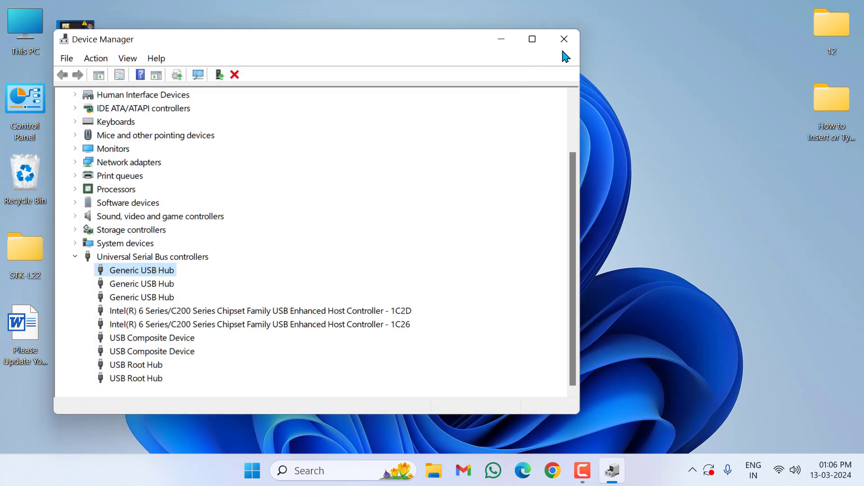
click(564, 39)
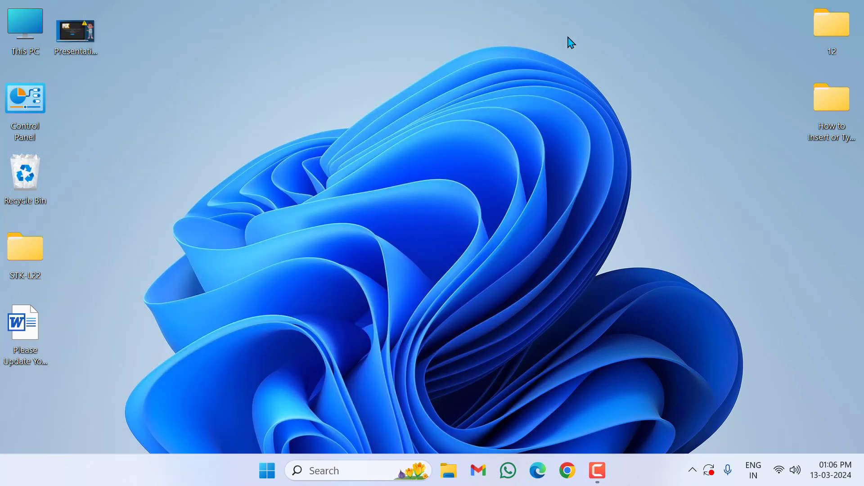